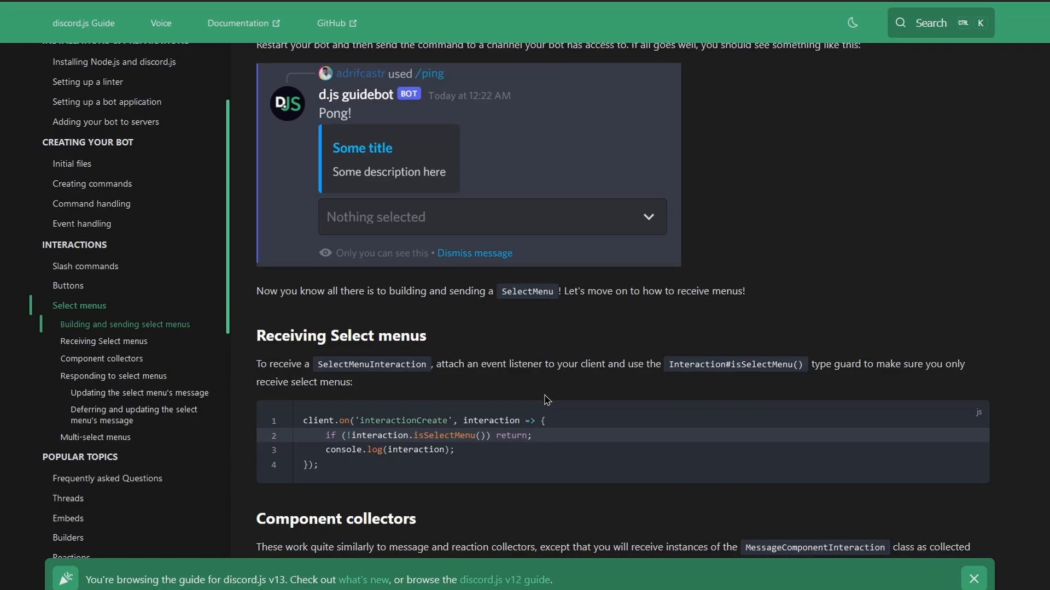
Scroll the Select menus guide page to the Receiving Select menus section
scroll("down", 3)
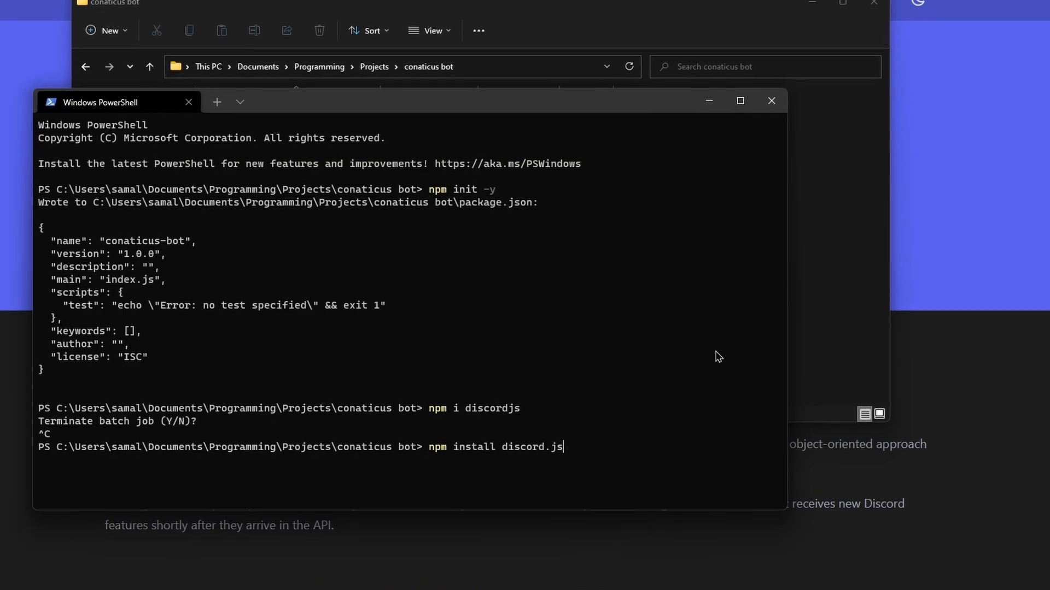
Run npm install discord.js, then upload an owl app icon in General Information and save
key("Return")
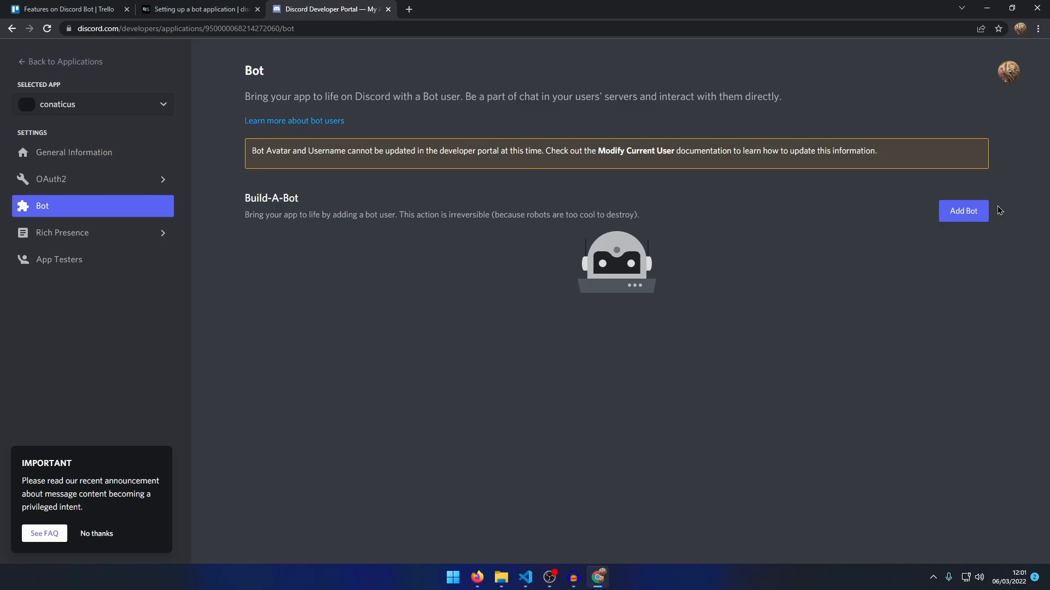
left_click(73, 152)
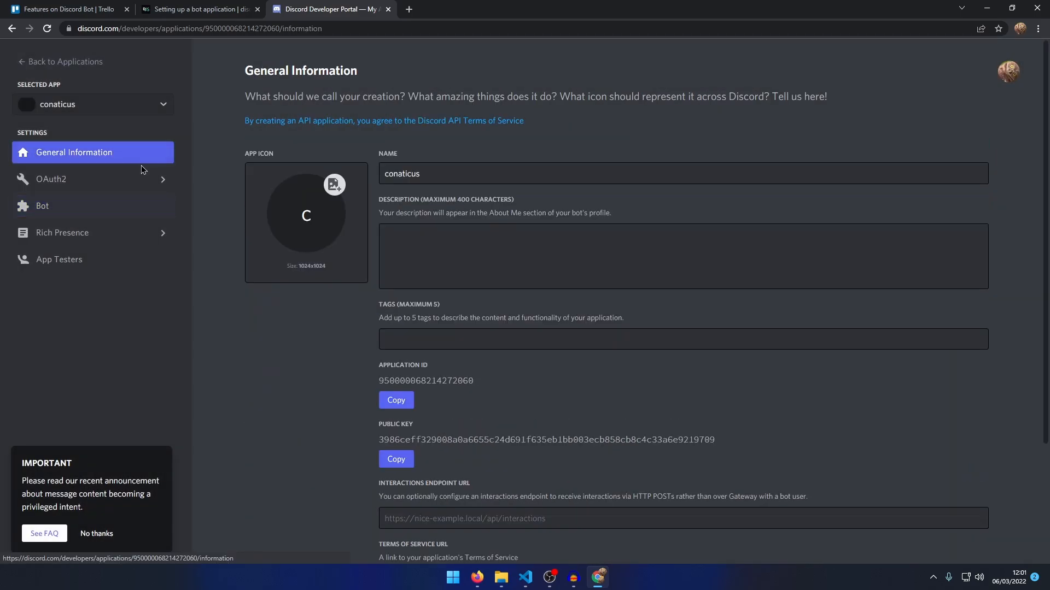
left_click(334, 184)
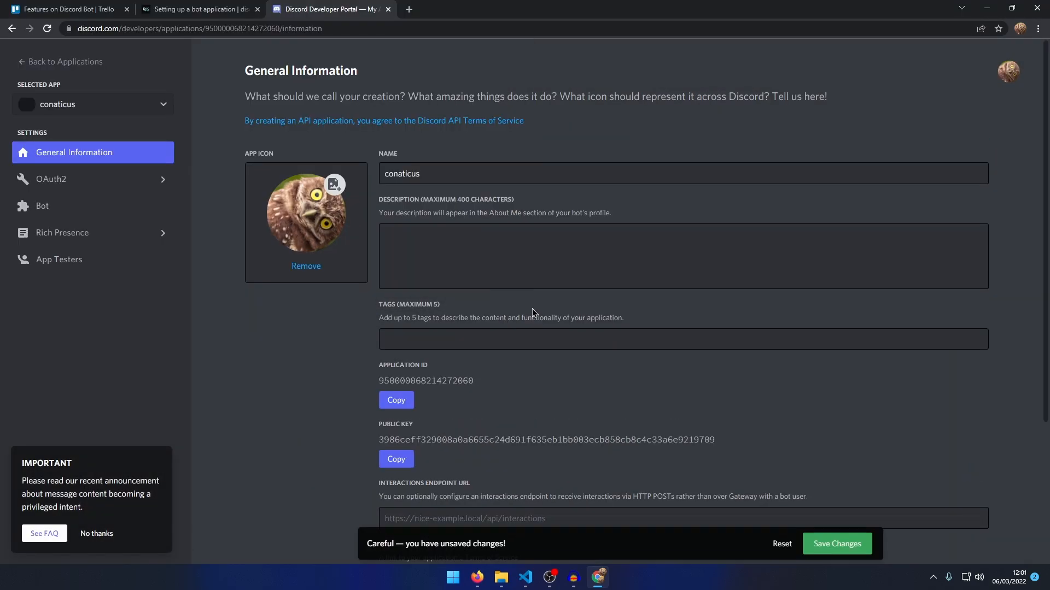
left_click(199, 9)
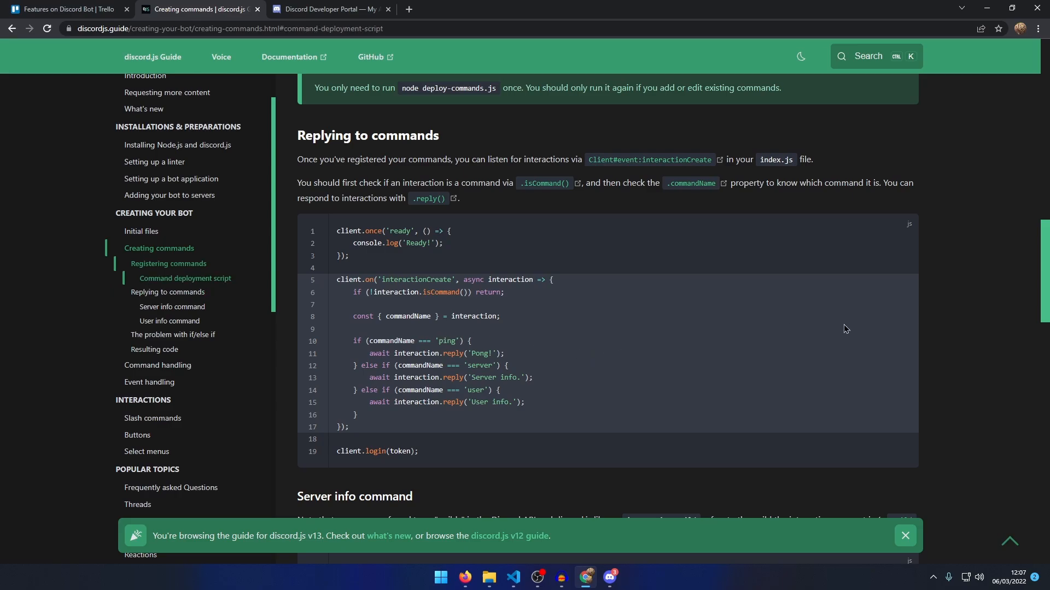
Bring the Replying to commands section of the Creating commands page into view
left_click(513, 577)
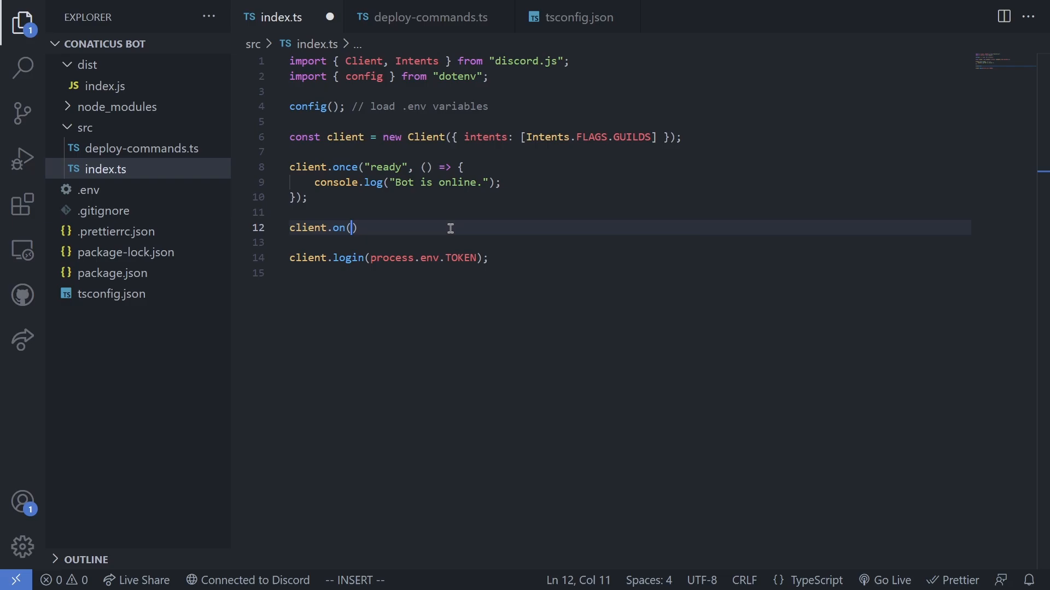
Start client.on("interactionCreate" below the ready handler in src/index.ts
type("\"interactionCreate\"")
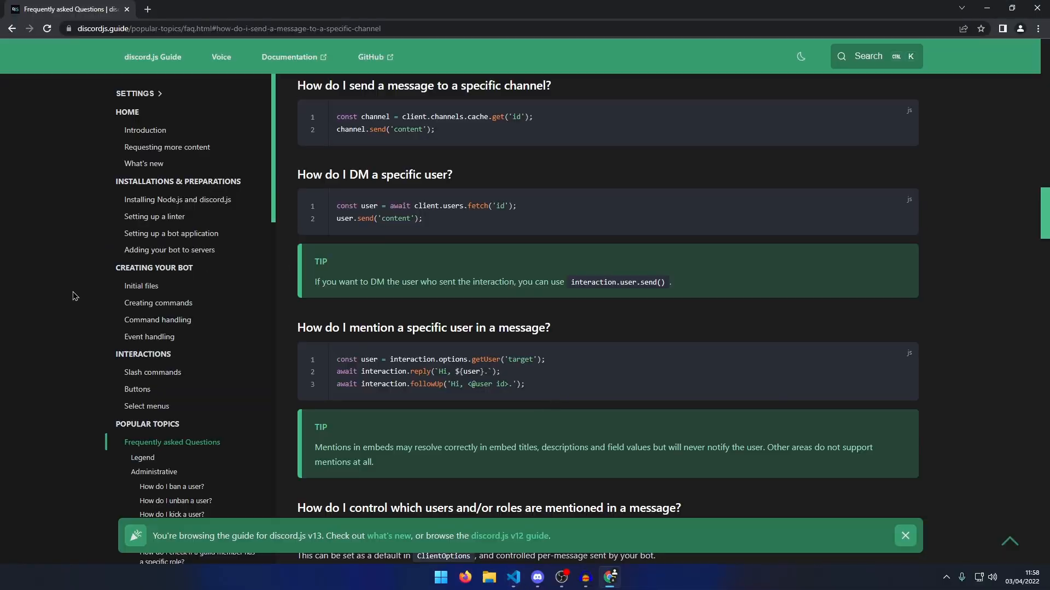
Reference the embed colour from config in the suggest command file
type("colour")
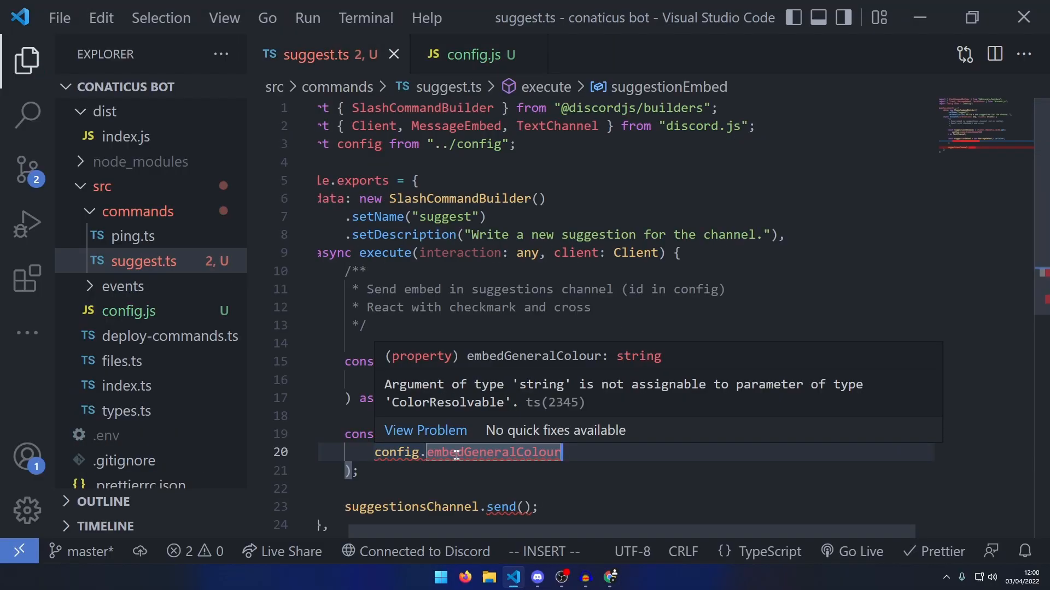
Fix the colour type error, add errEmbed replies and description string options to suggest and delete, and add intents to the Client
right_click(468, 452)
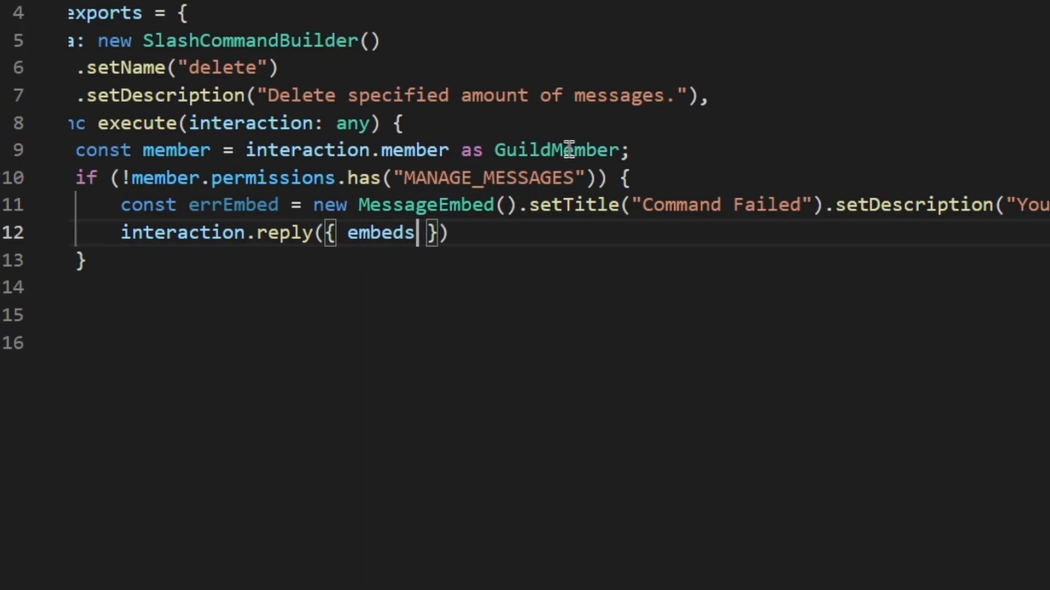
type(": [errEmbed], e")
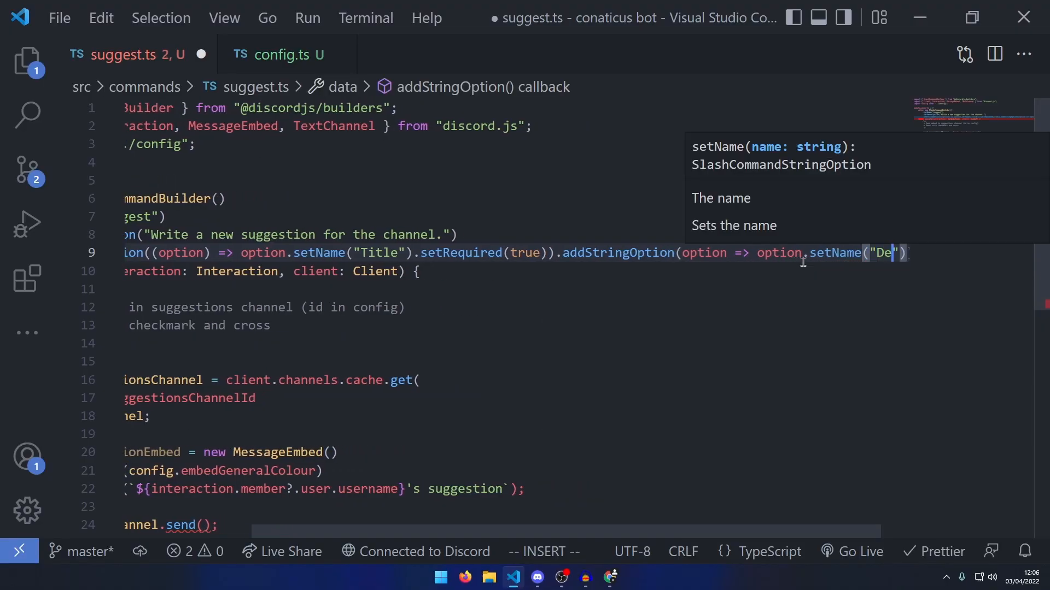
type("scription\".set")
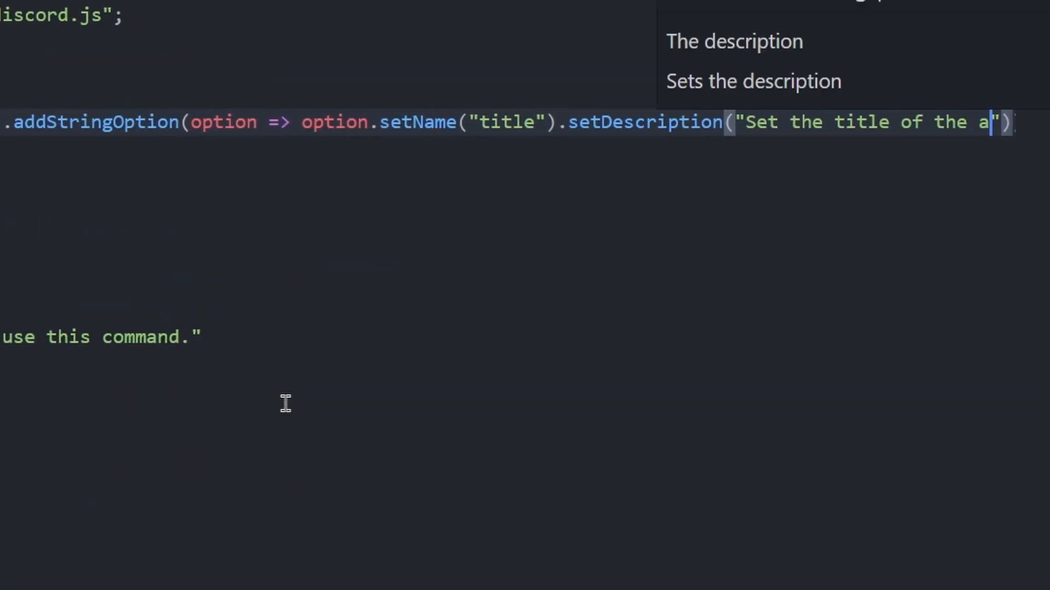
type("nnouncement")
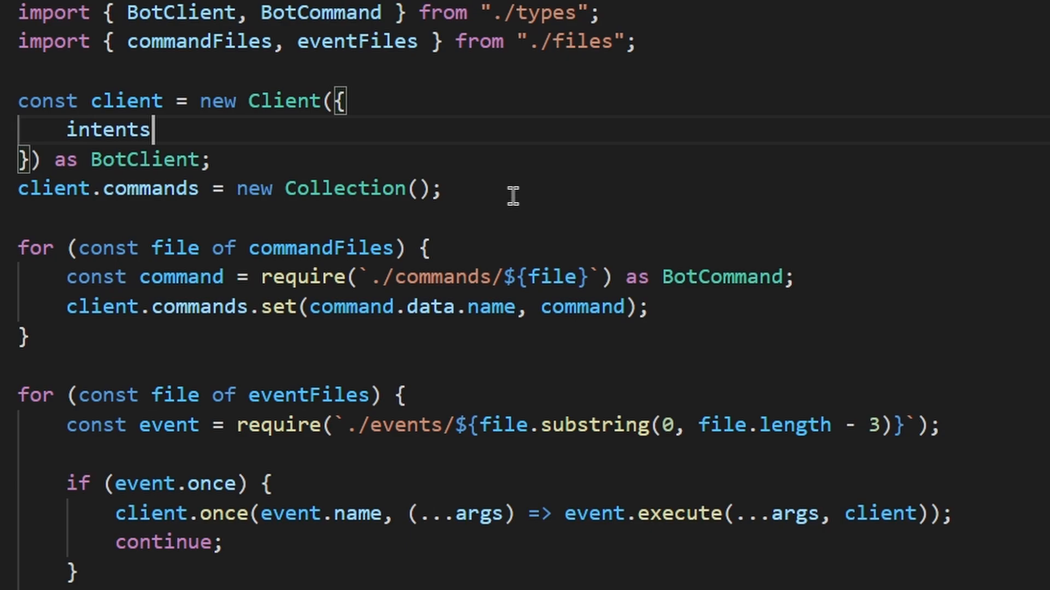
type(": [")
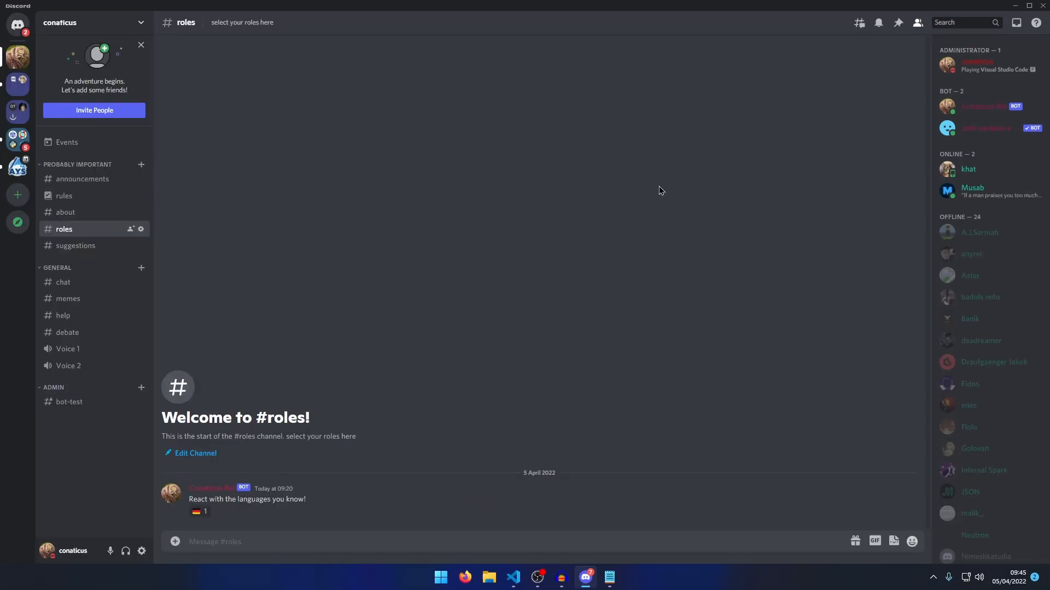
mouse_move(199, 513)
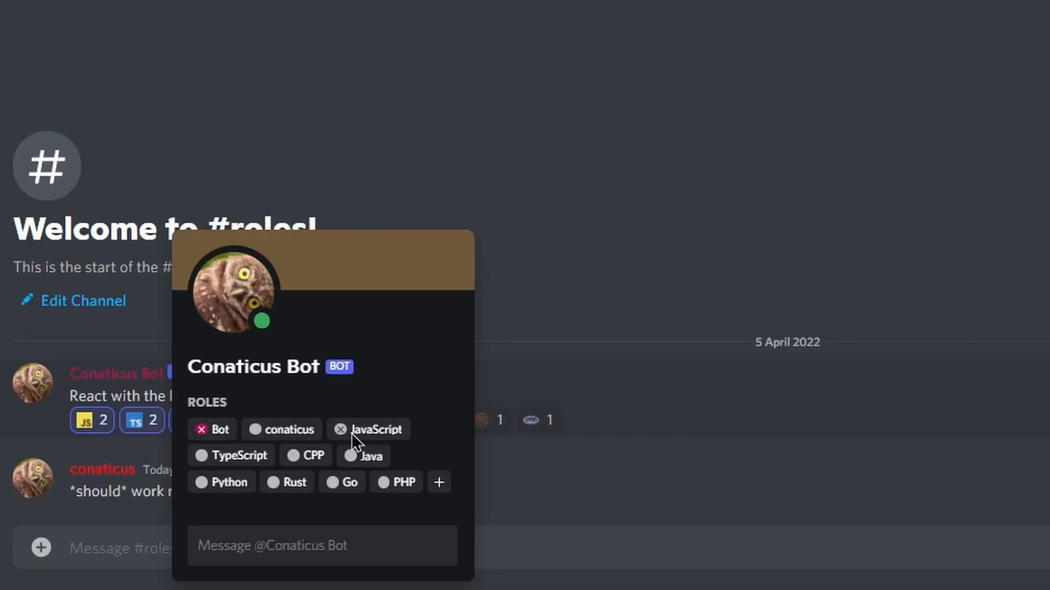
mouse_move(366, 456)
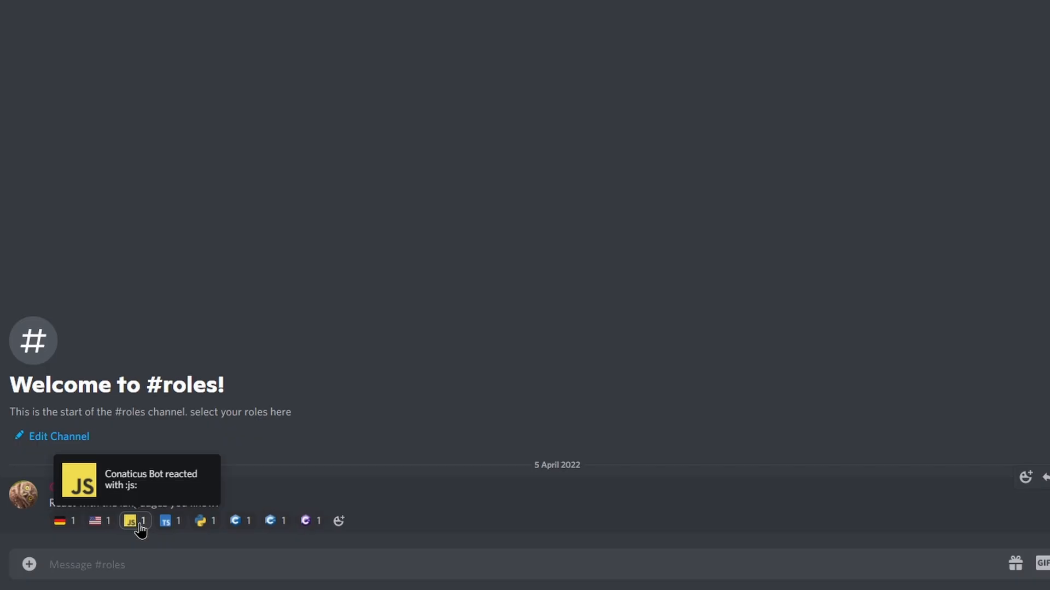
Scroll #roles to check the language reactions assign roles like JavaScript
scroll("down", 3)
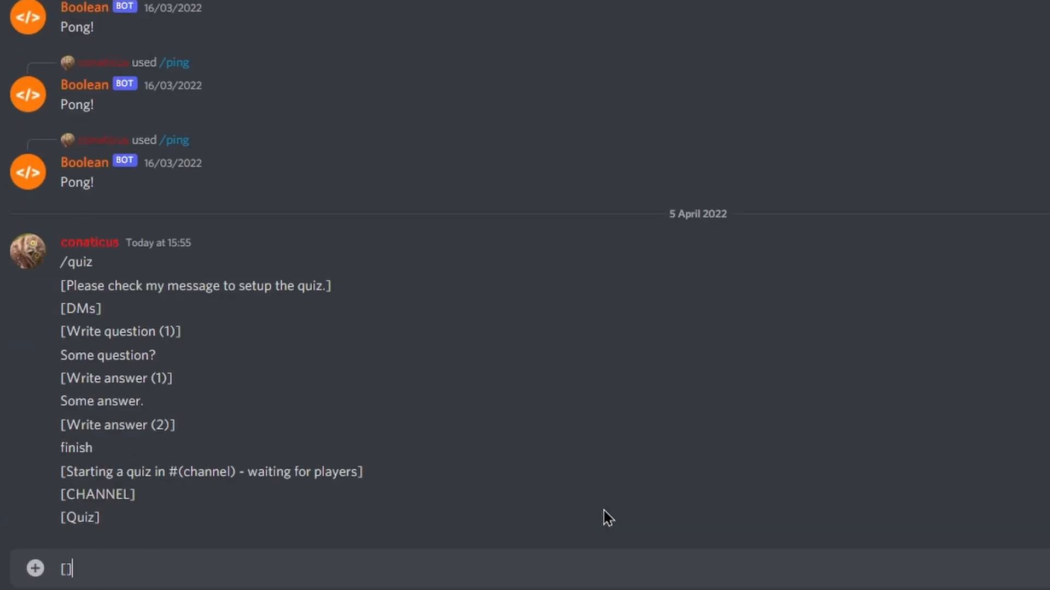
Write out the planned /quiz steps as a message and review the Stack Overflow answer
type("S")
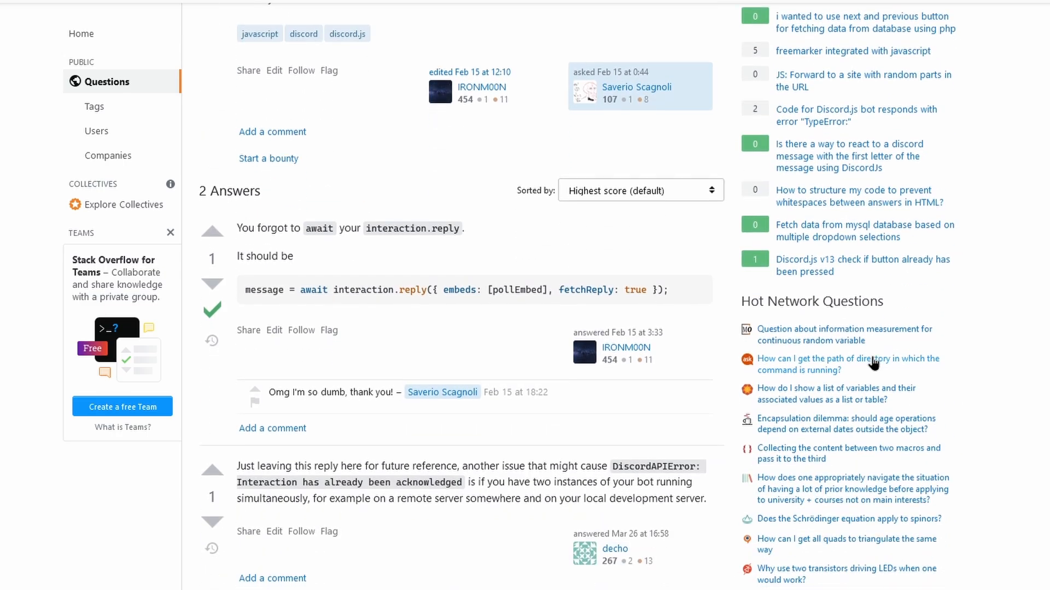
scroll("down", 3)
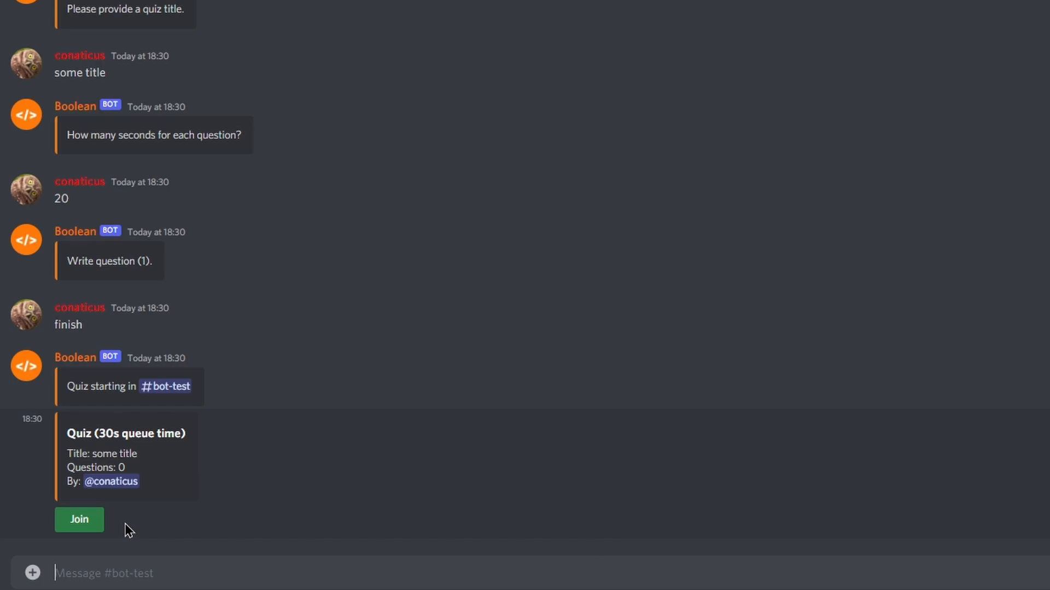
Join the 'some title' test quiz via the green Join button in #bot-test
left_click(78, 520)
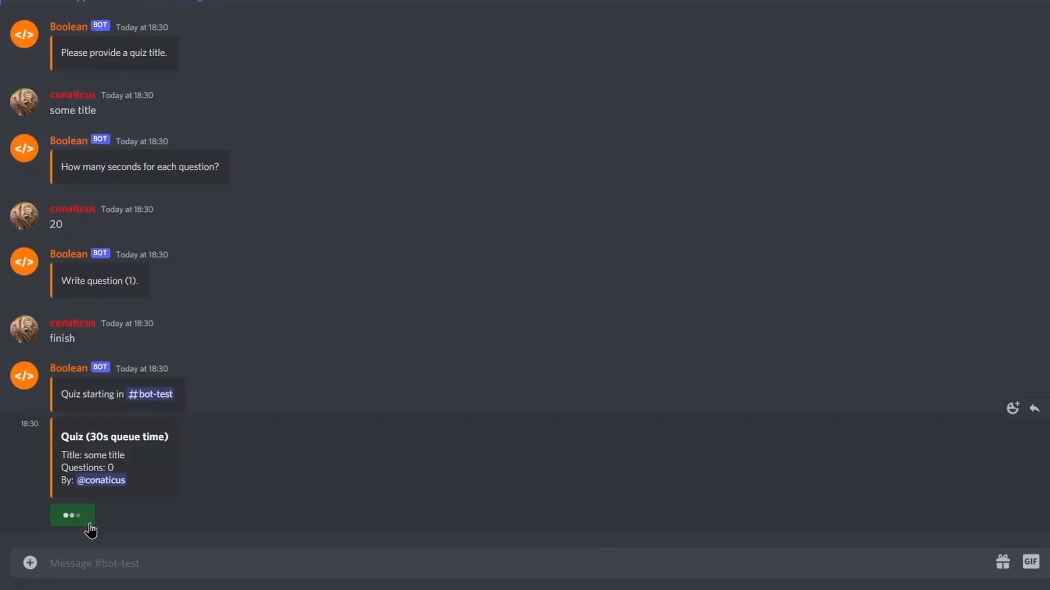
left_click(71, 515)
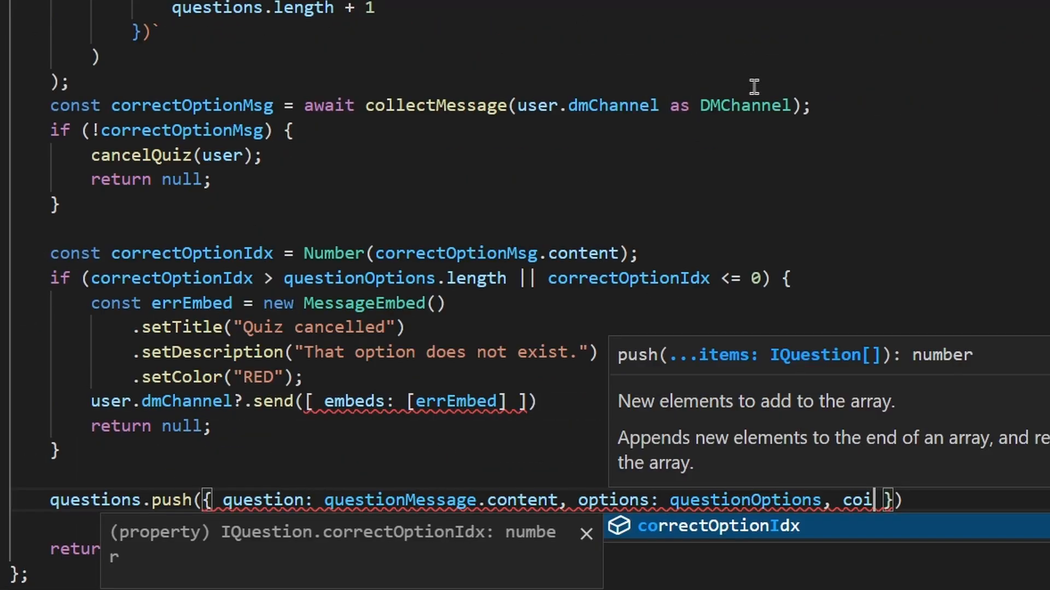
Return await constructQuestions(user, questions) after pushing each question with correctOptionIdx
type("use);")
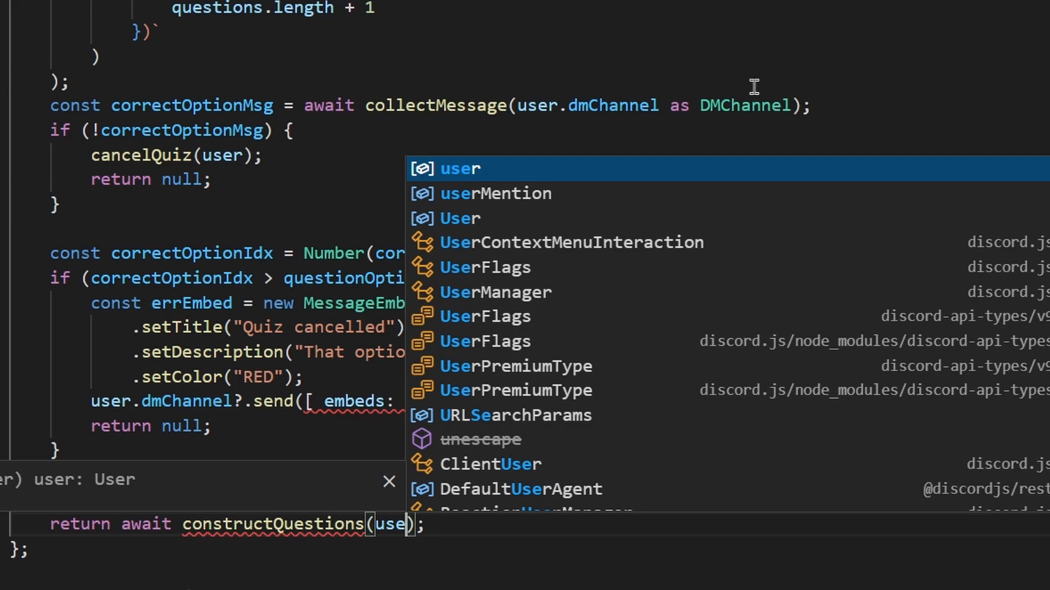
type(", questions")
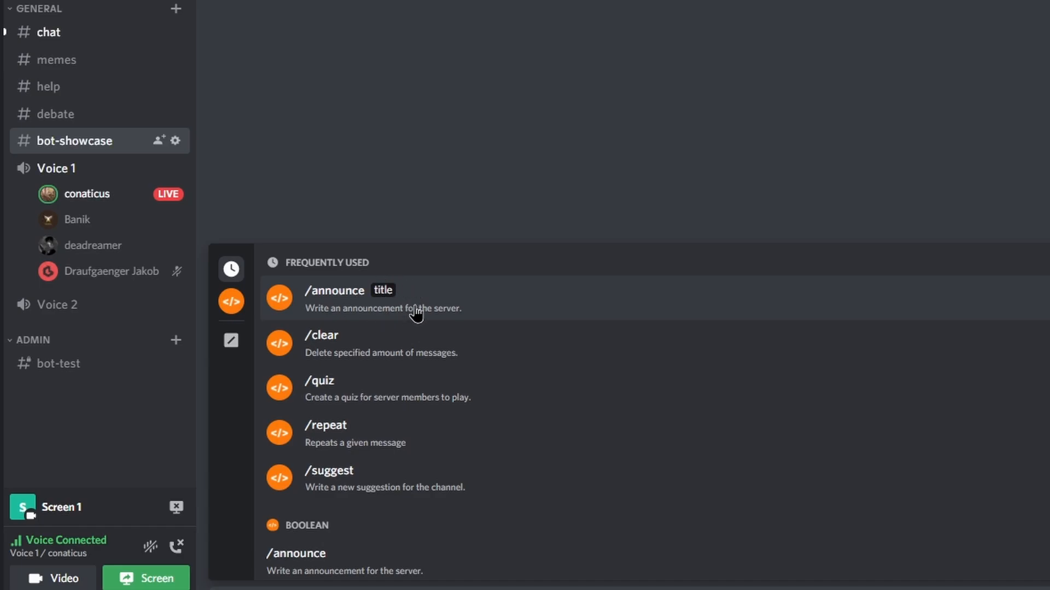
Run /quiz, answer the bot's DM prompts and finish so the Programming Quiz starts with 'Who made C++?'
left_click(325, 425)
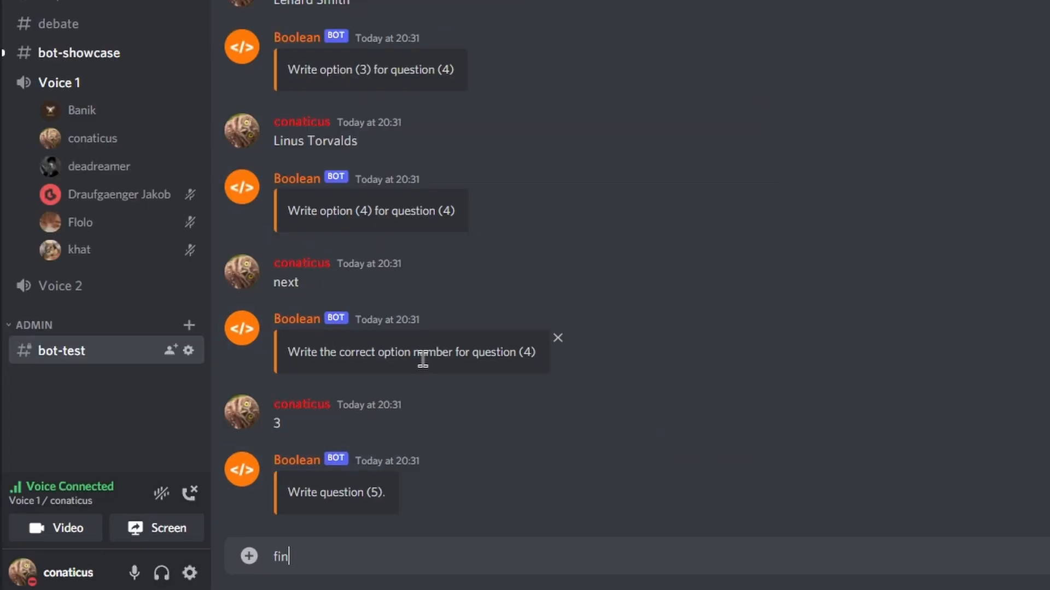
type("ish")
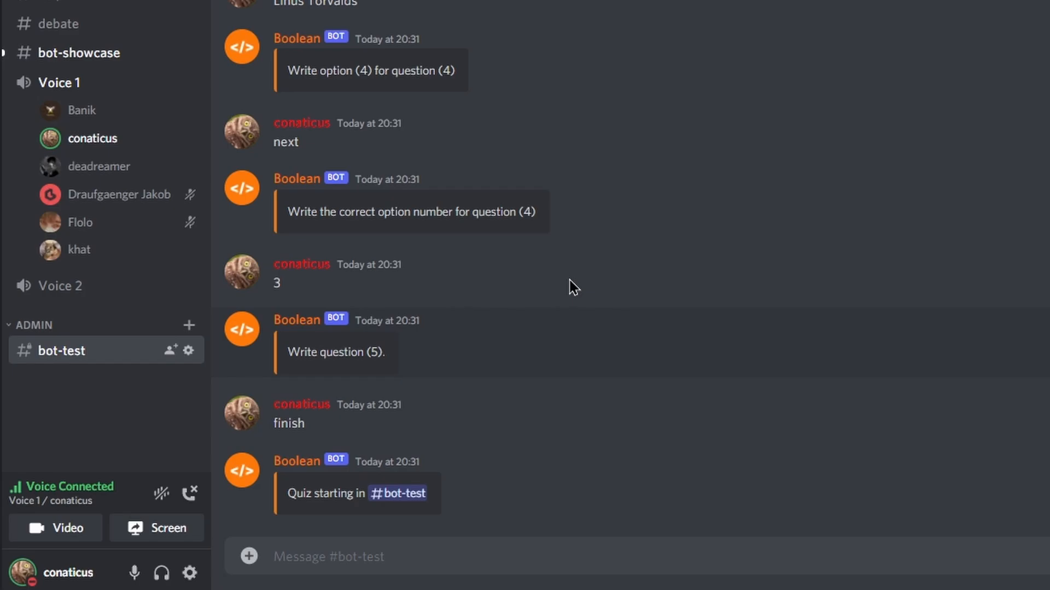
scroll("down", 3)
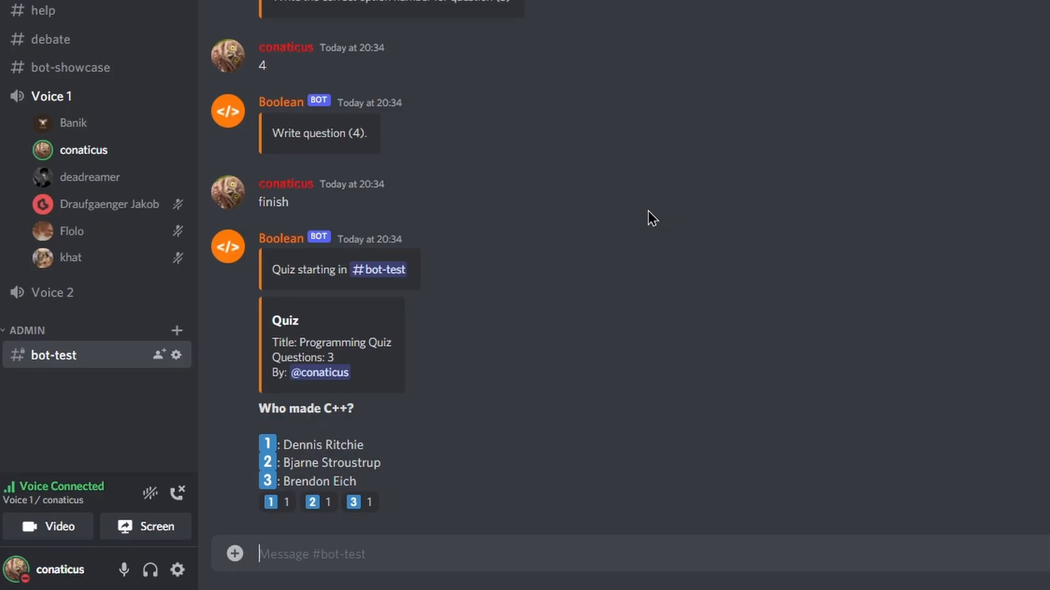
key("alt+tab")
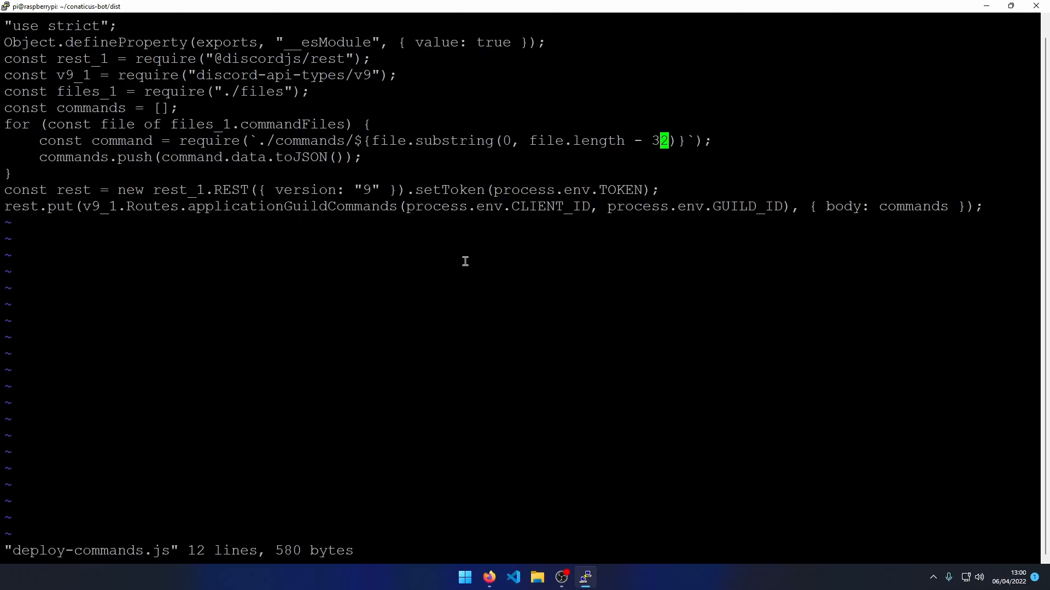
Fix dist/deploy-commands.js in vim over SSH and start the bot under PM2 on the Raspberry Pi
left_click(489, 576)
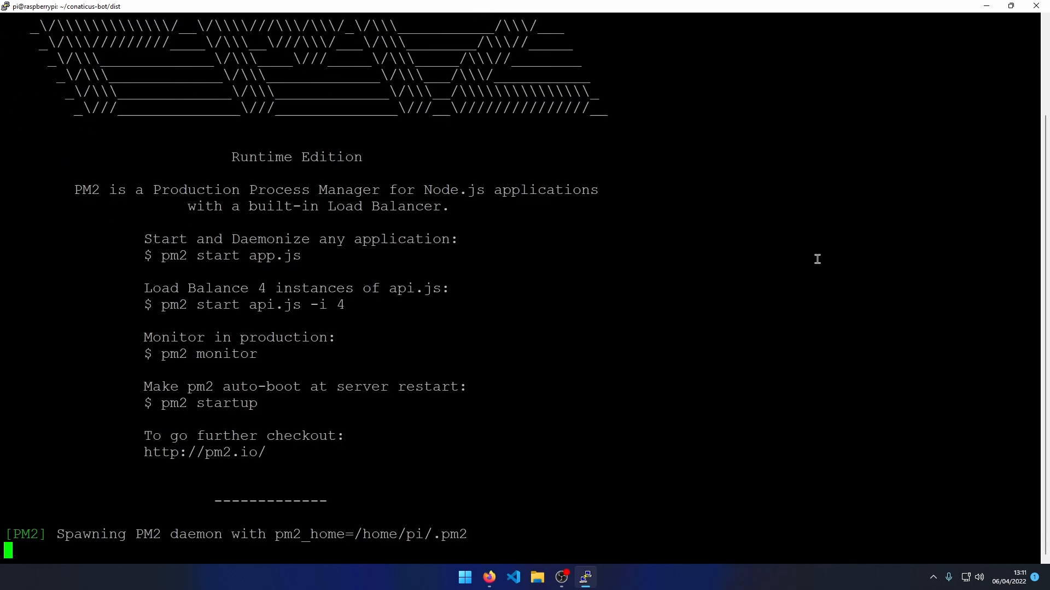
left_click(597, 576)
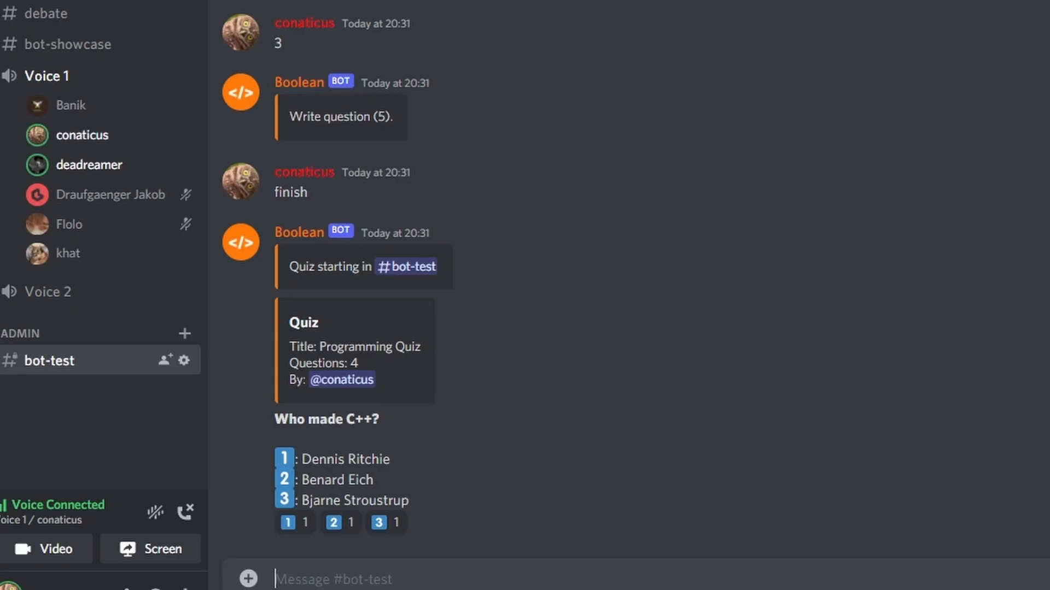
scroll("up", 3)
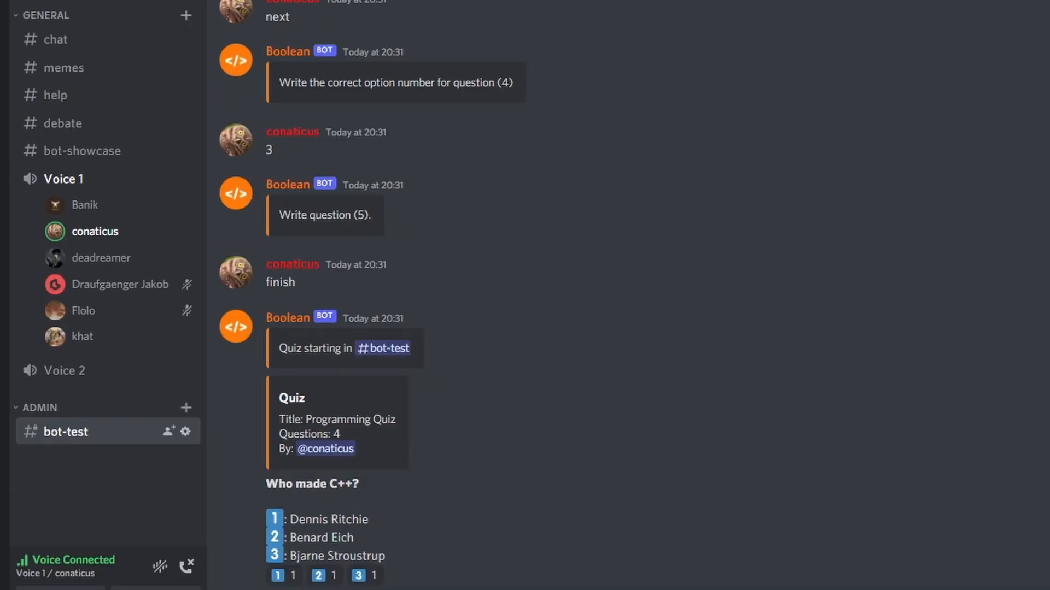